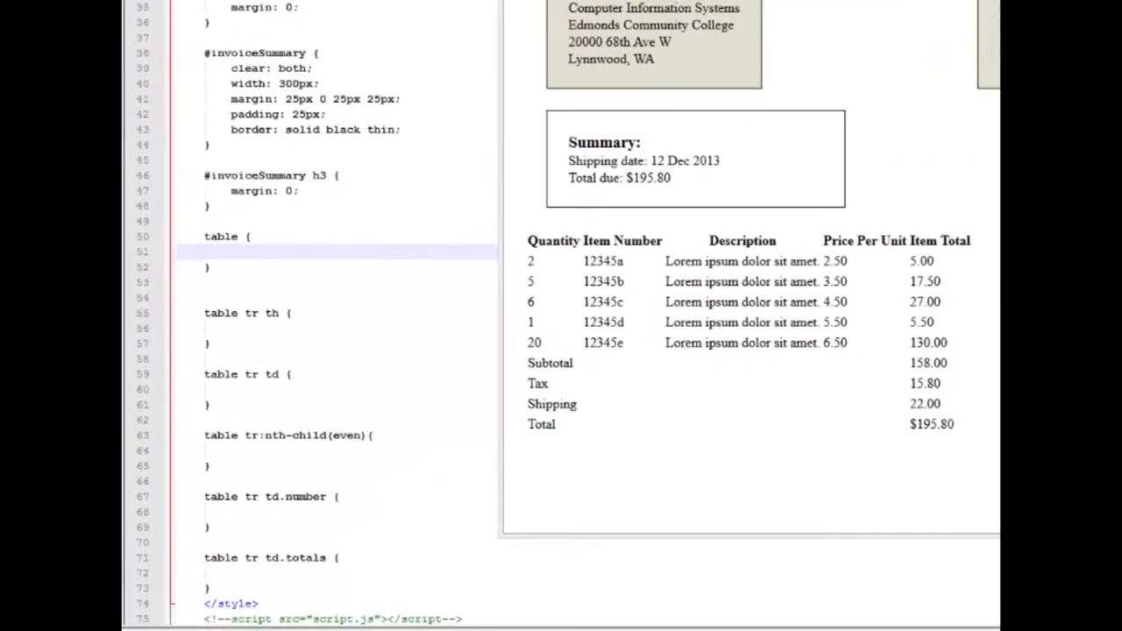
Add clear: both; and width: 100%; declarations to the table rule.
scroll("down", 3)
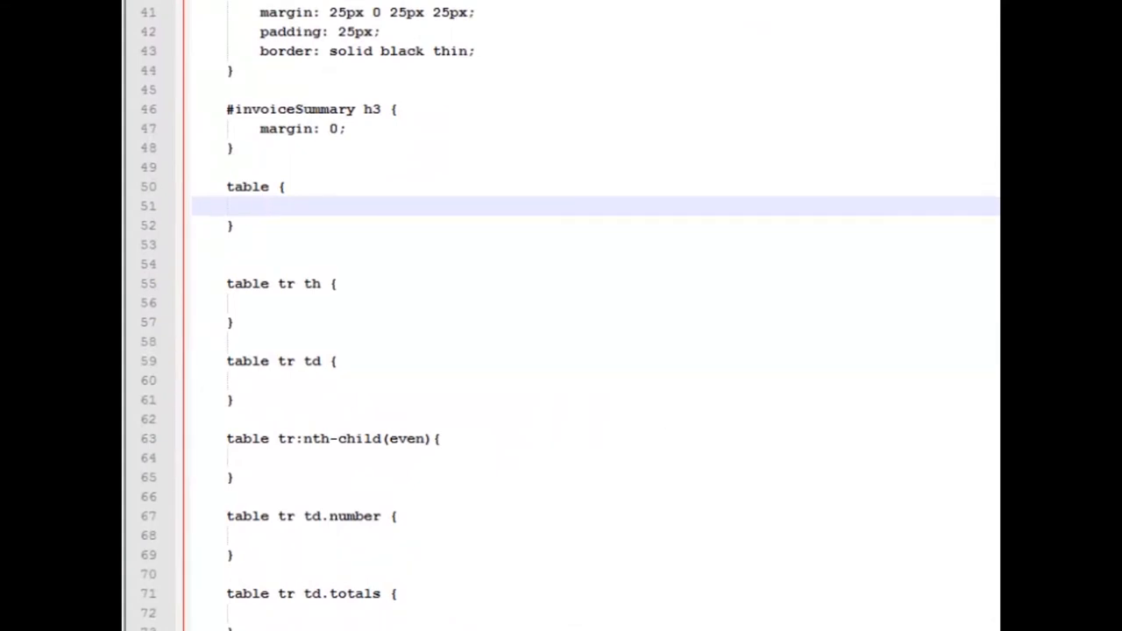
type("clear: b")
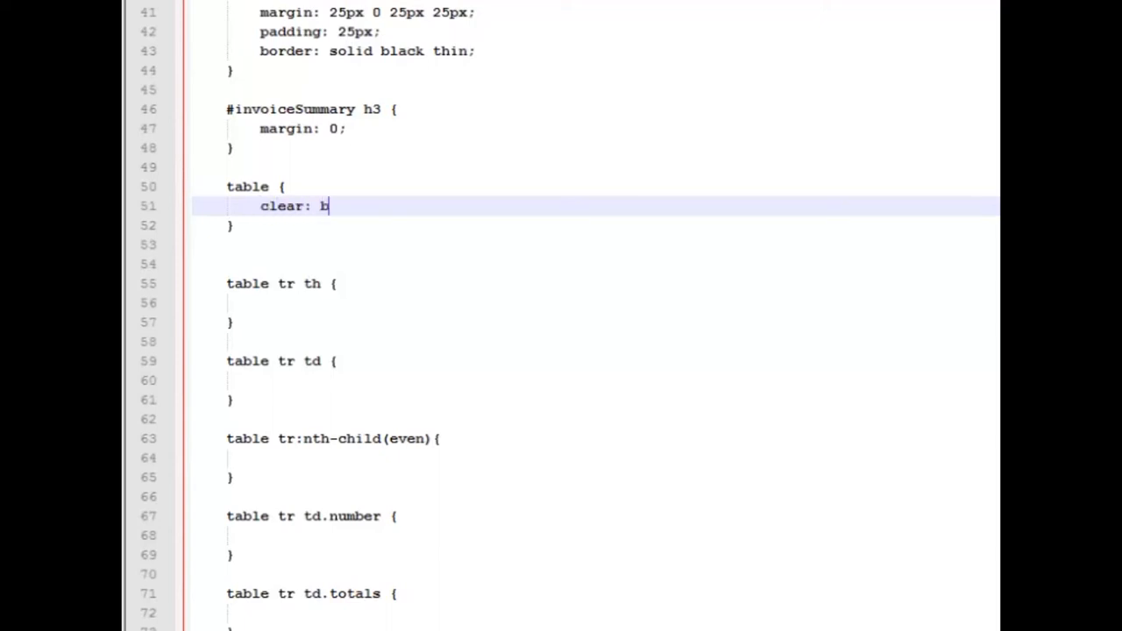
type("oth;")
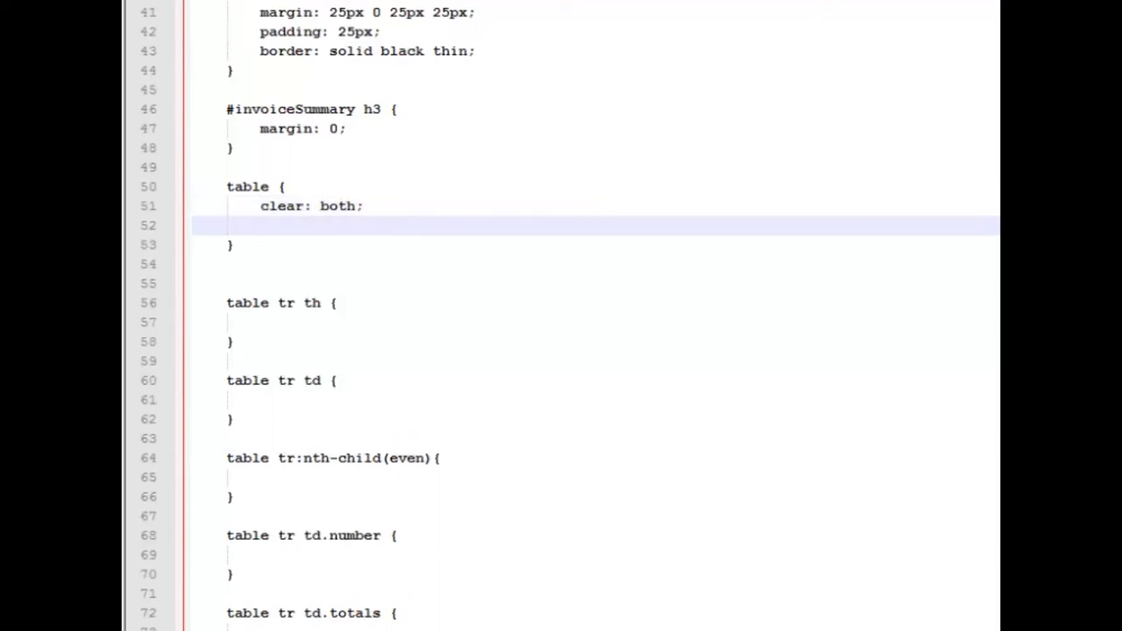
type("width")
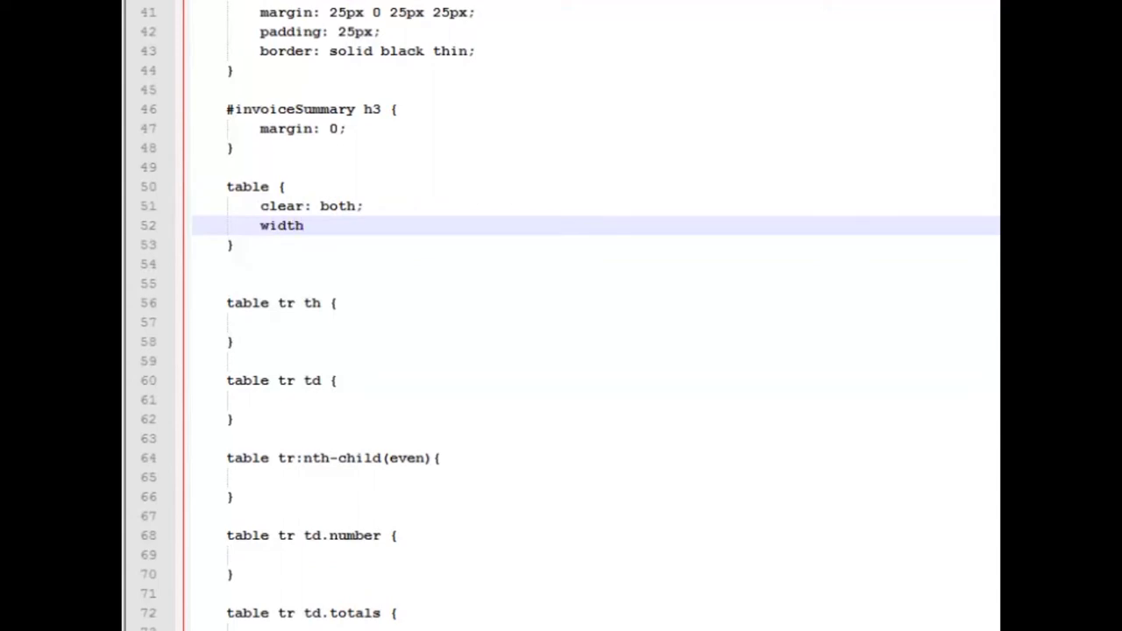
type(": 100")
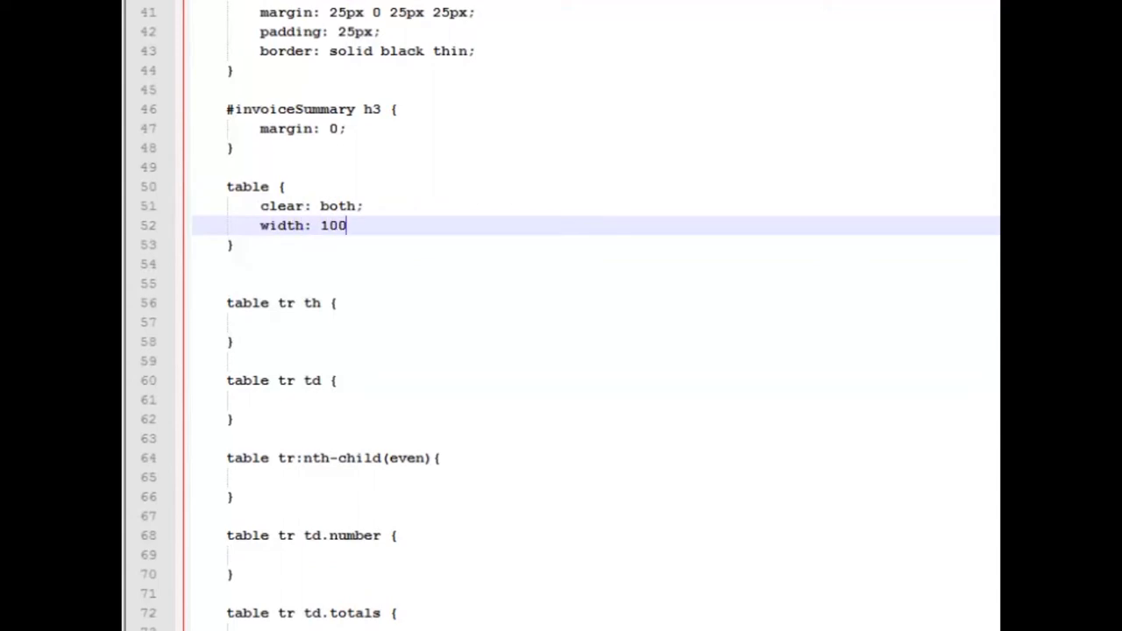
type("%;")
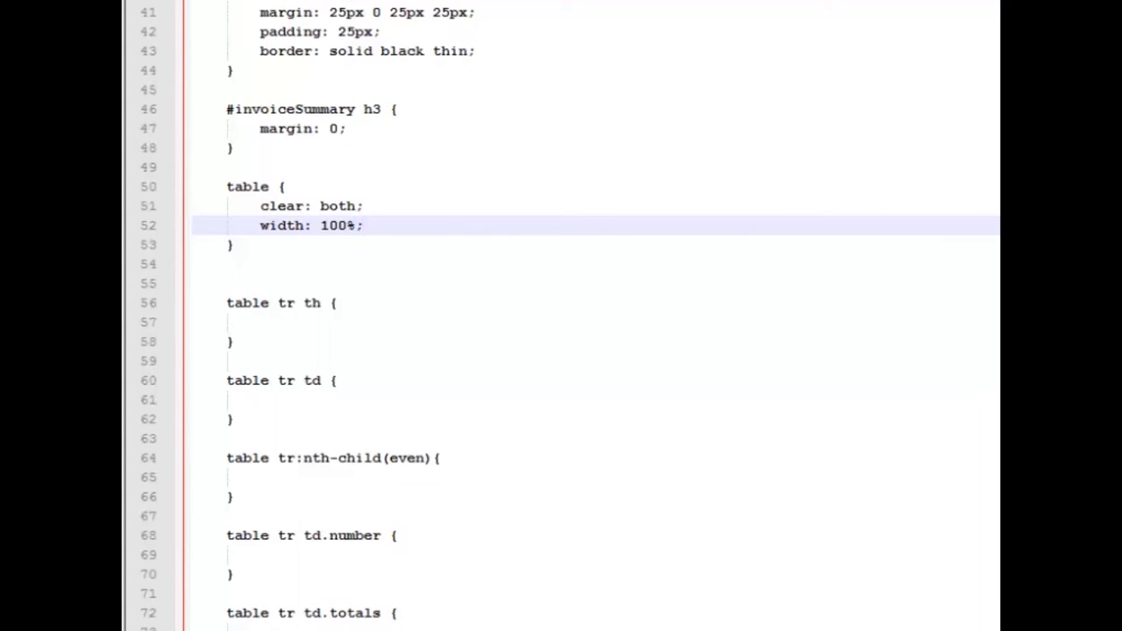
Add border-collapse: collapse; to the table rule after the width declaration.
left_click(361, 224)
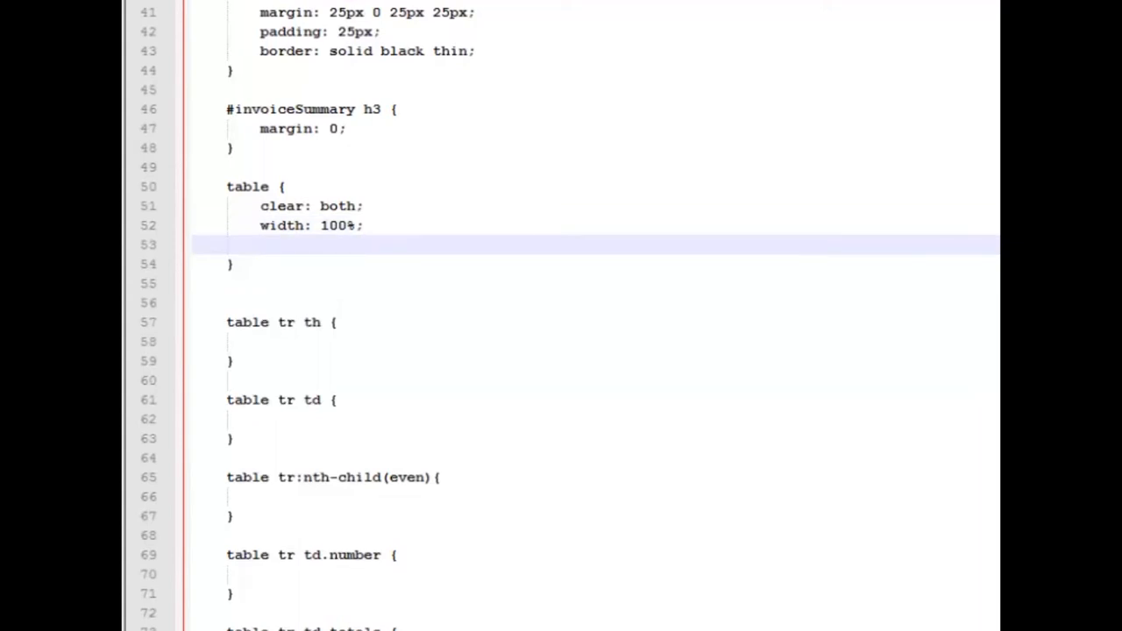
type("border")
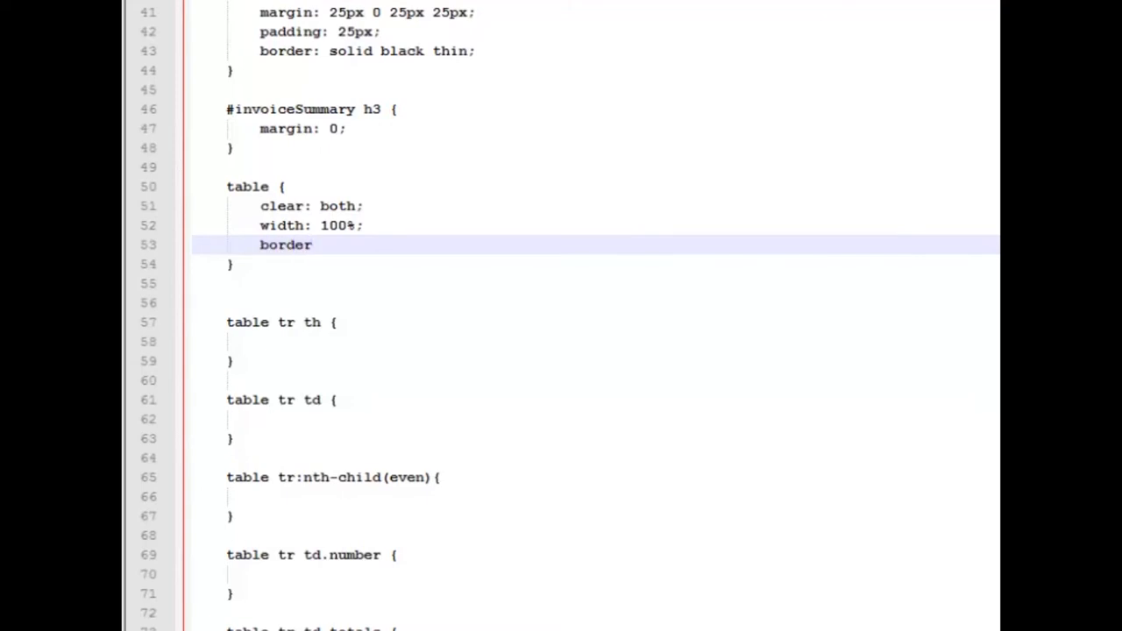
type("-colla")
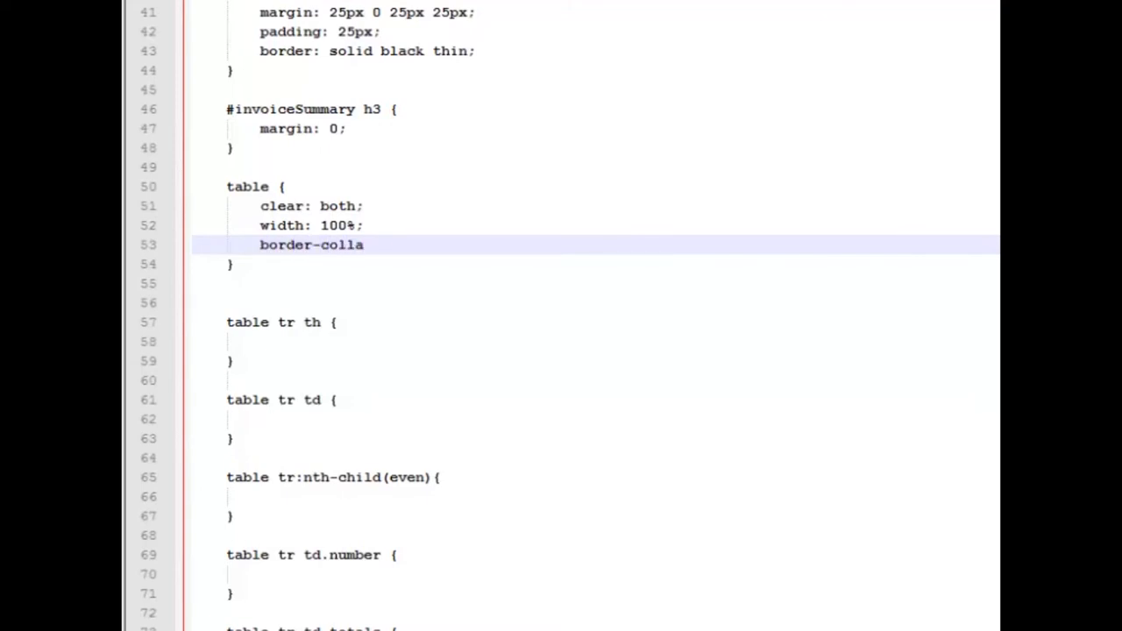
type("pse")
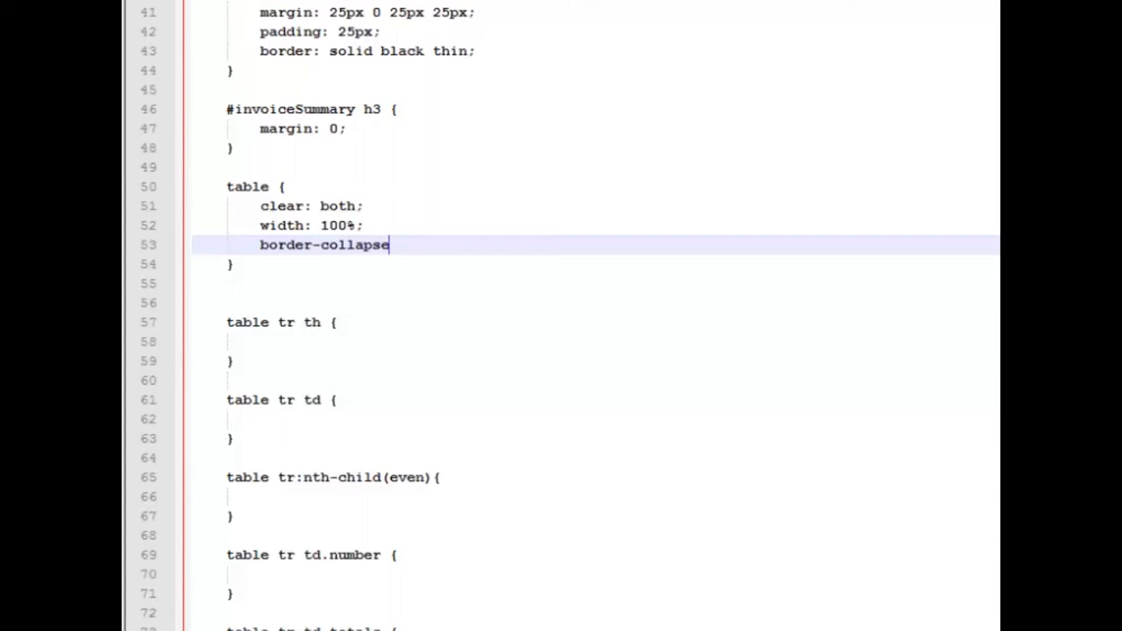
type(": colap")
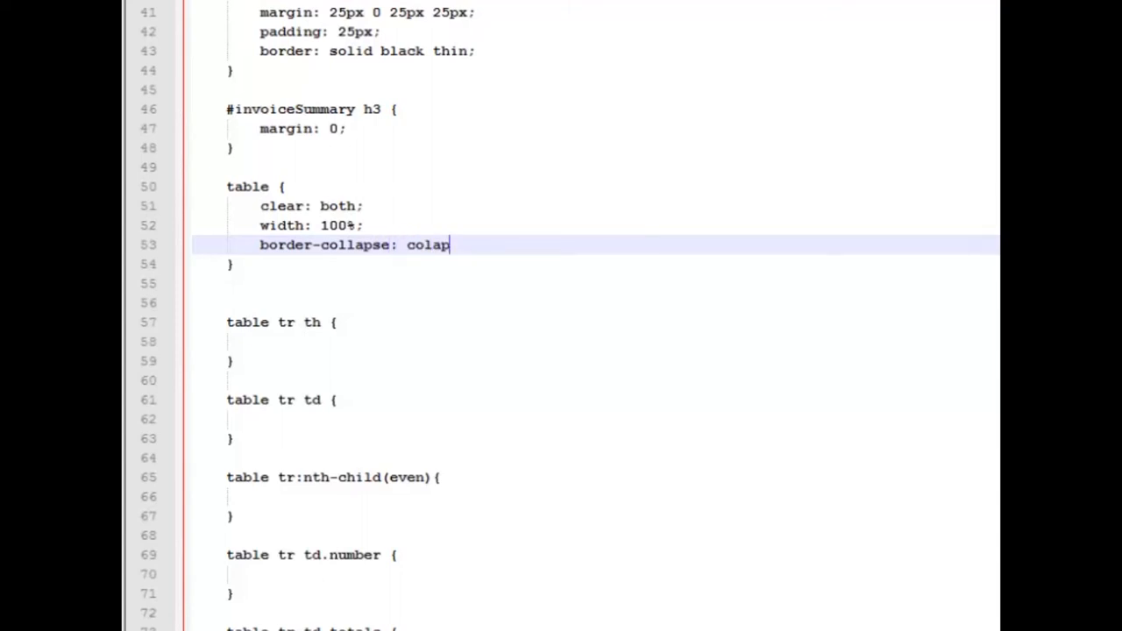
type("se")
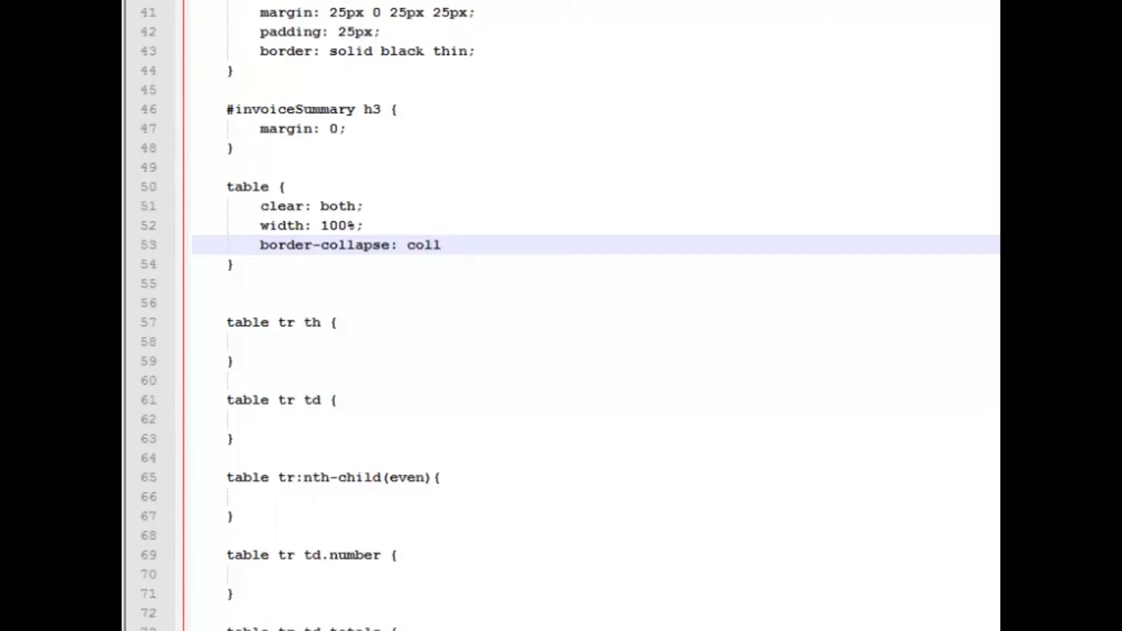
type("apse;")
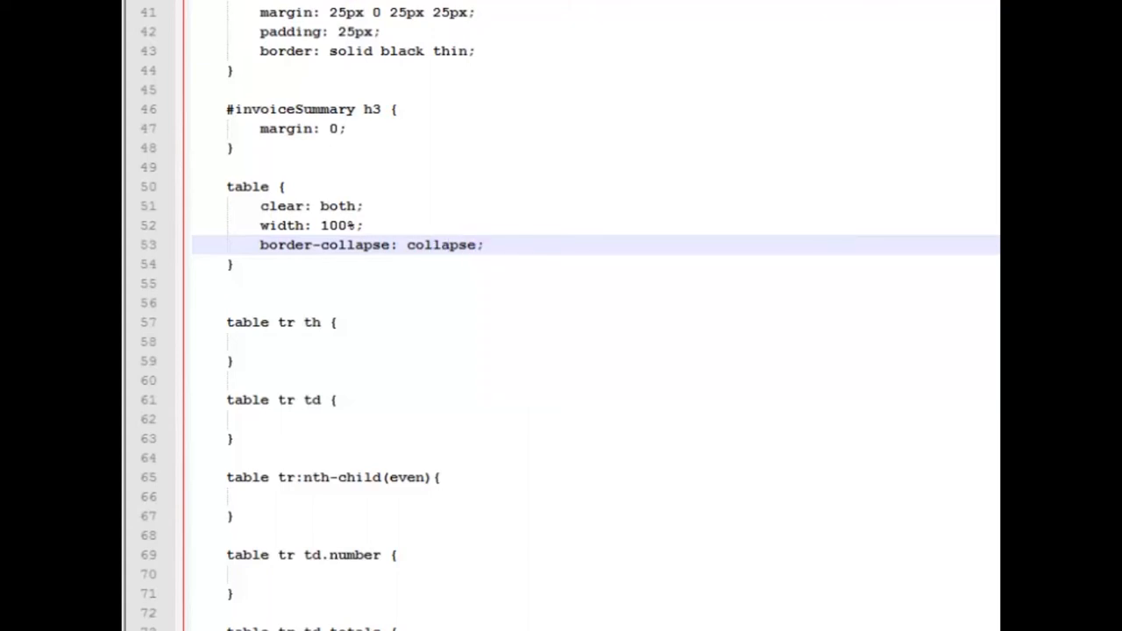
mouse_move(890, 426)
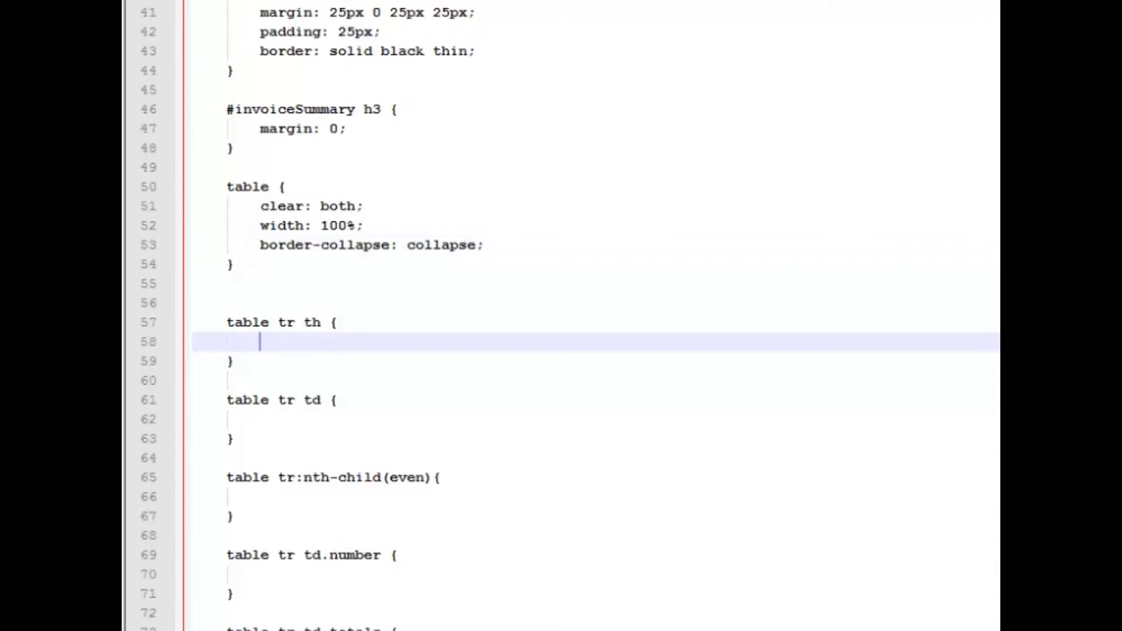
Add border-bottom: 3px black solid; to the table tr th rule.
type("b")
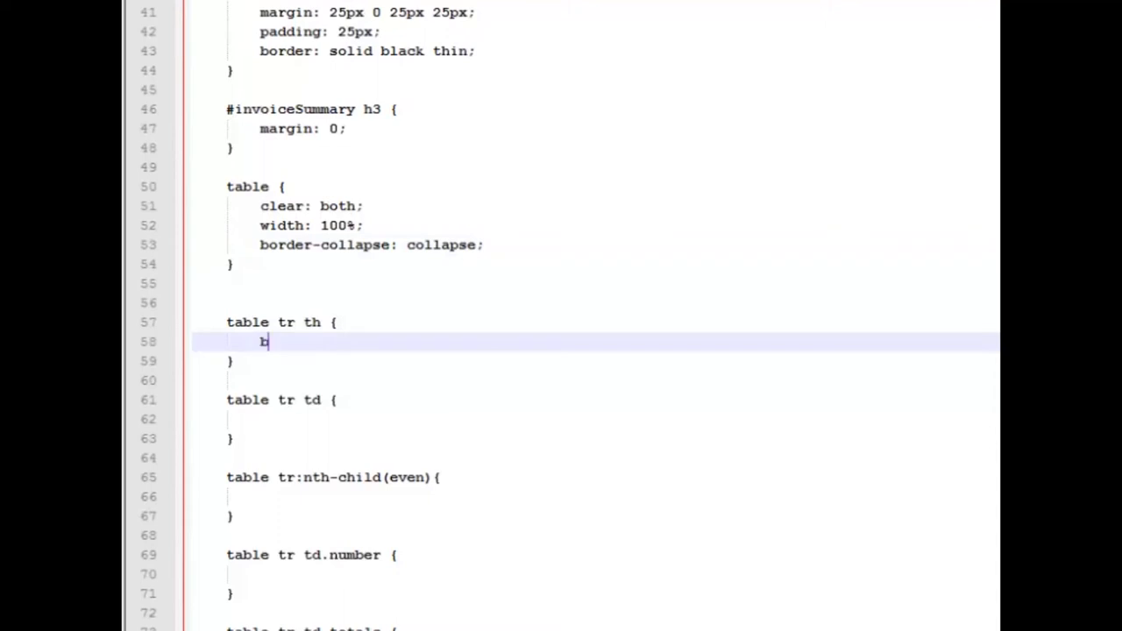
type("order")
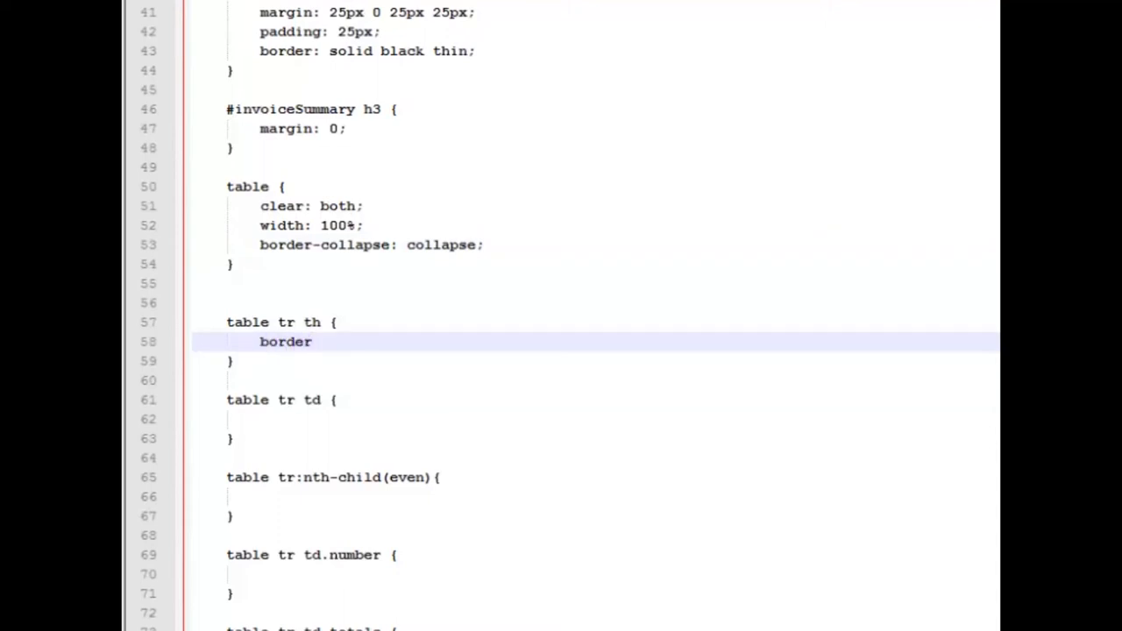
type("-bott")
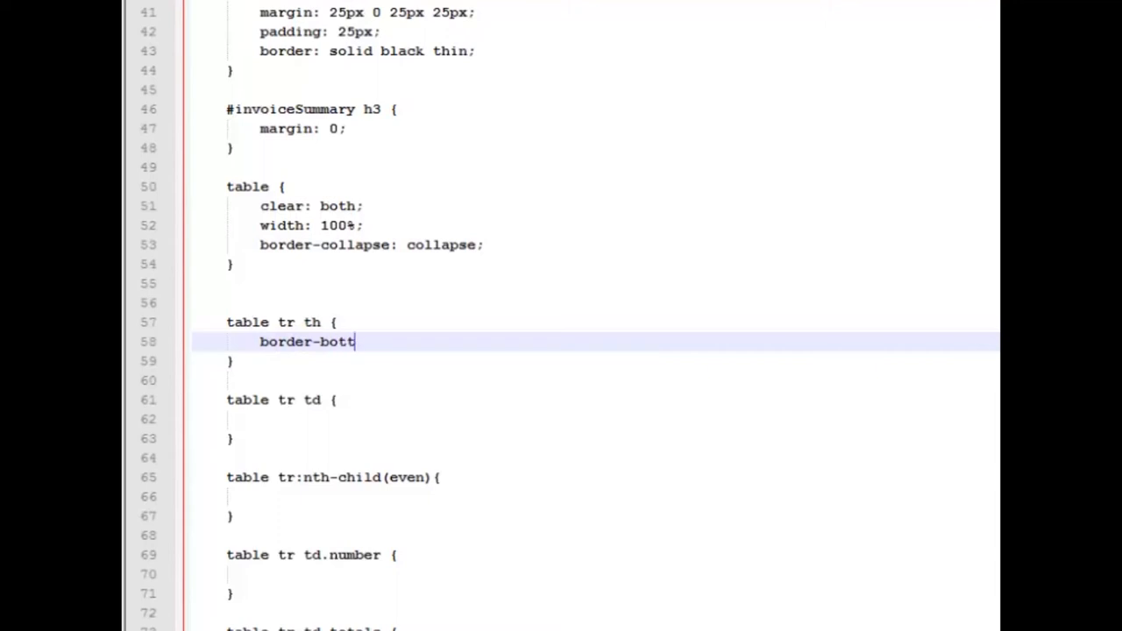
type("om: 3")
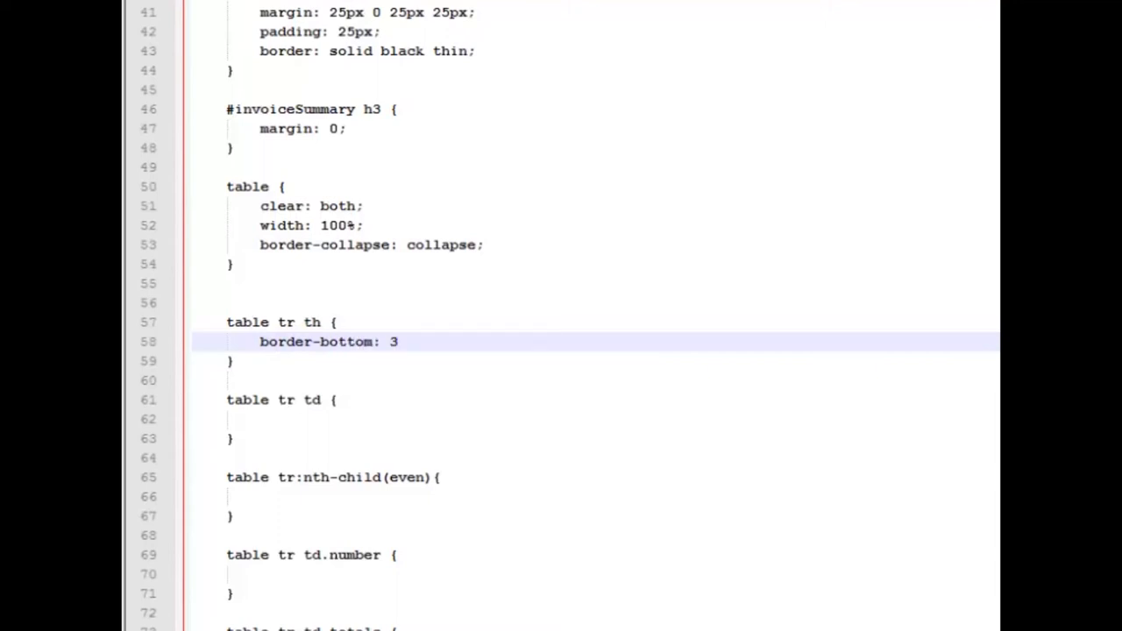
type("px black soli")
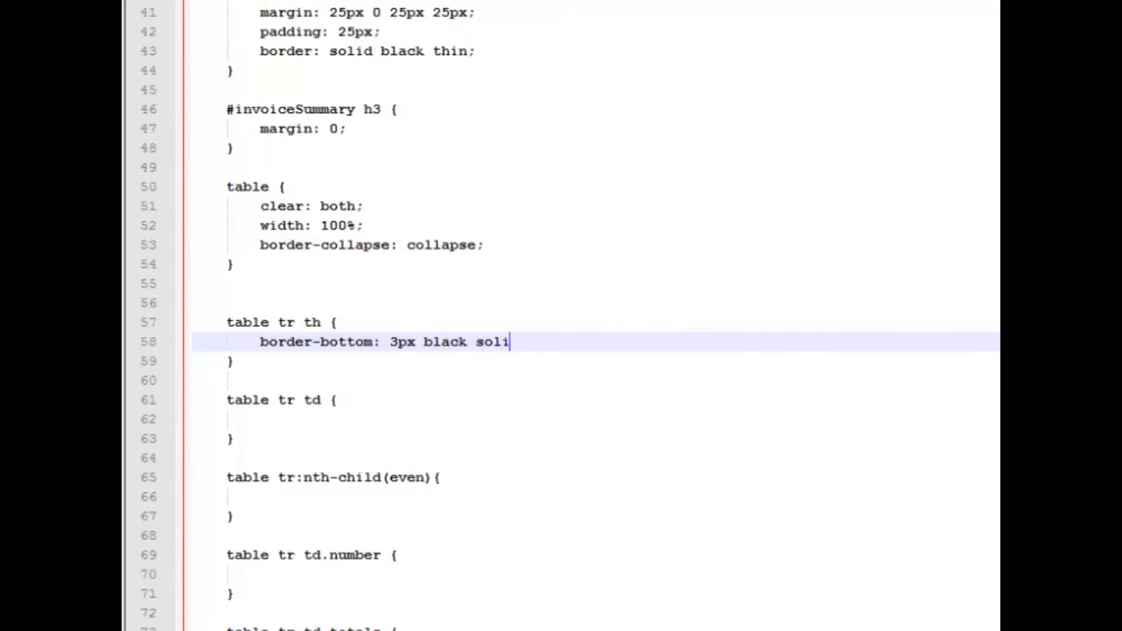
type("d;")
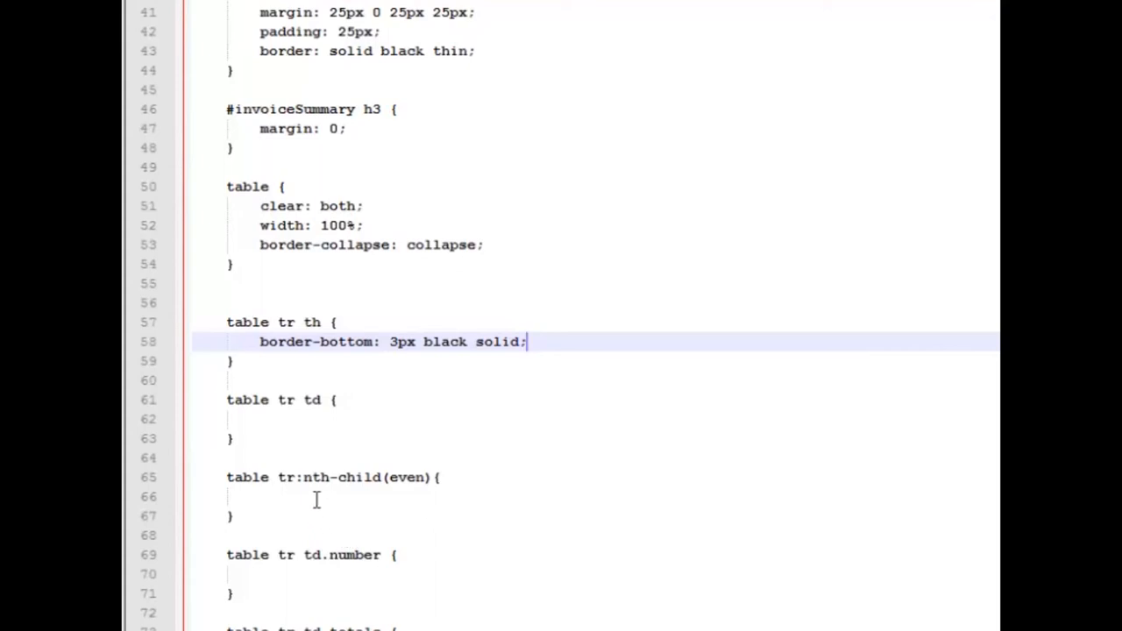
left_click(315, 498)
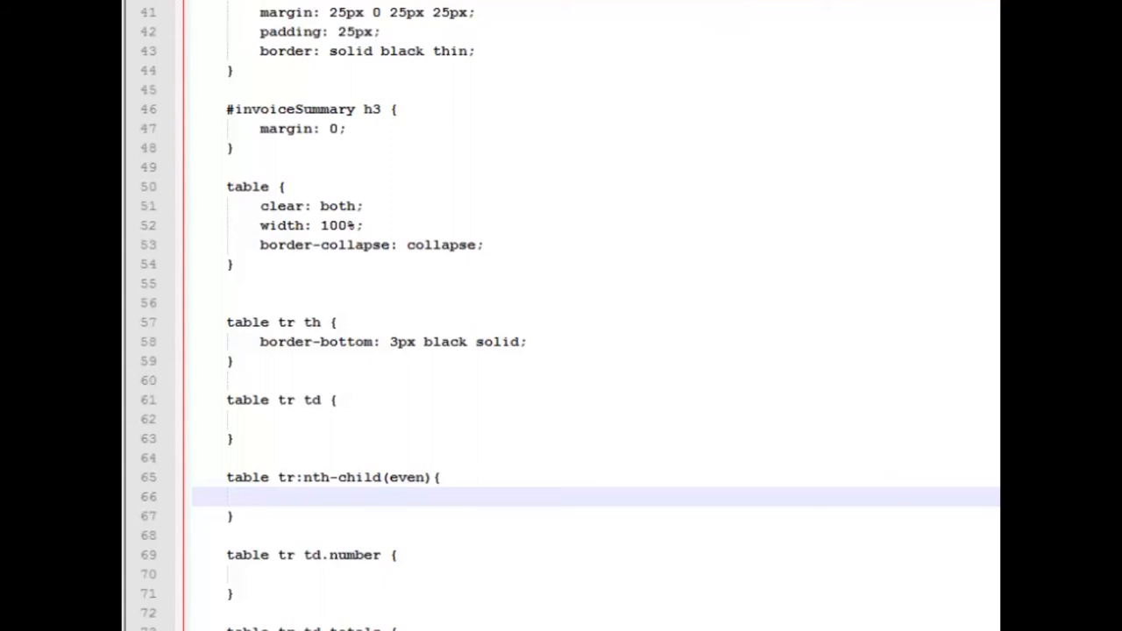
Add background-color: #E0E0D1; to the table tr:nth-child(even) rule and switch to the browser.
type("backgrou")
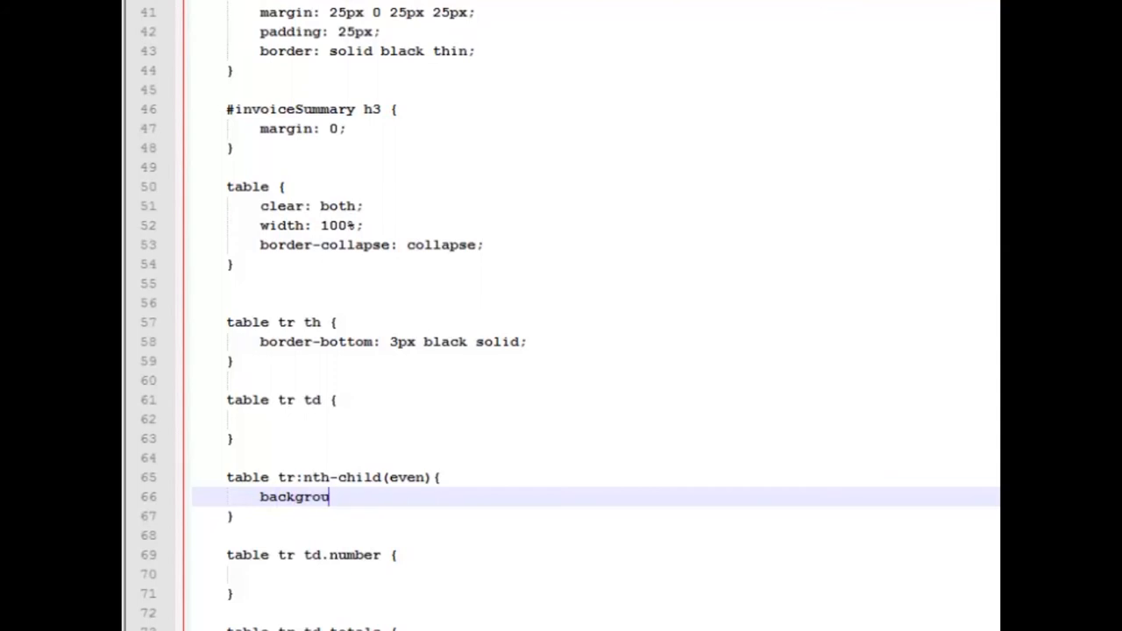
type("nd-col")
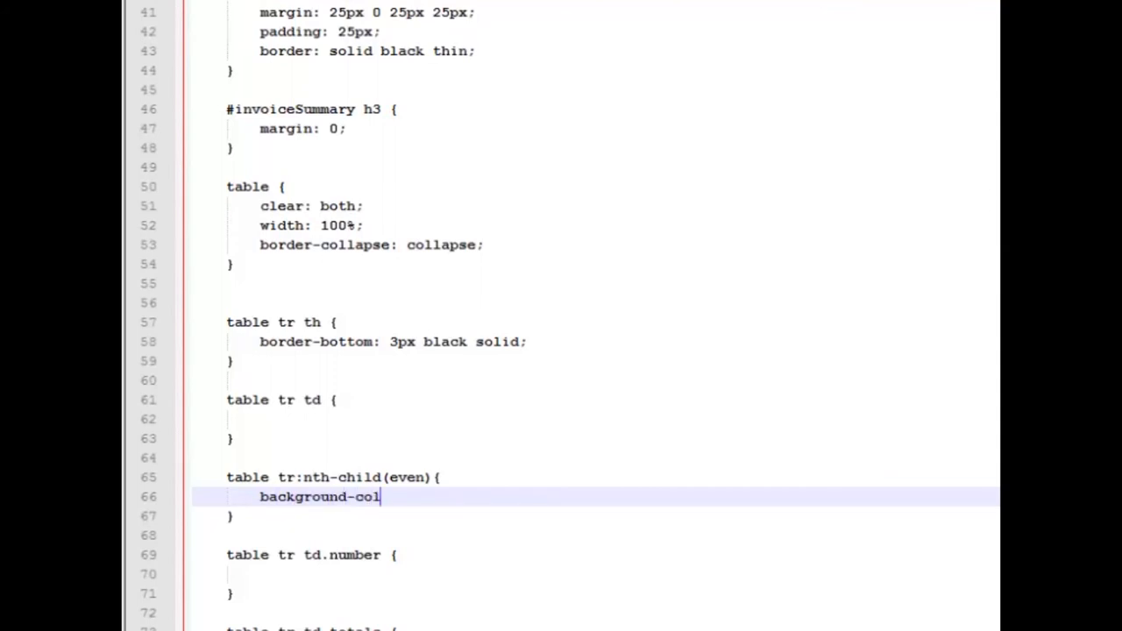
type("or:")
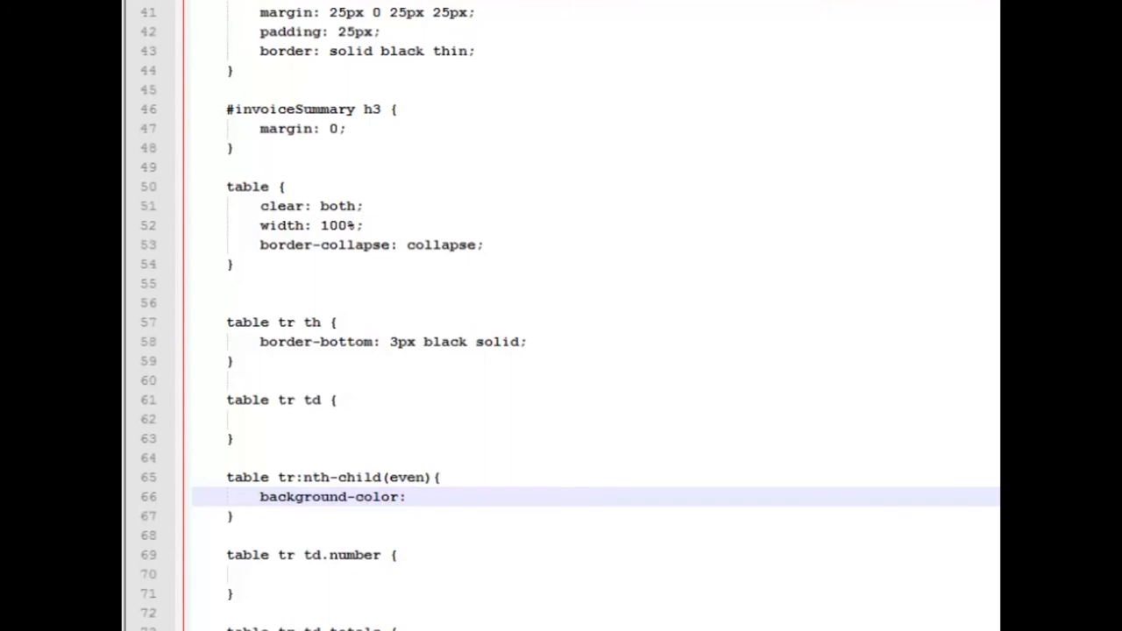
type("#E")
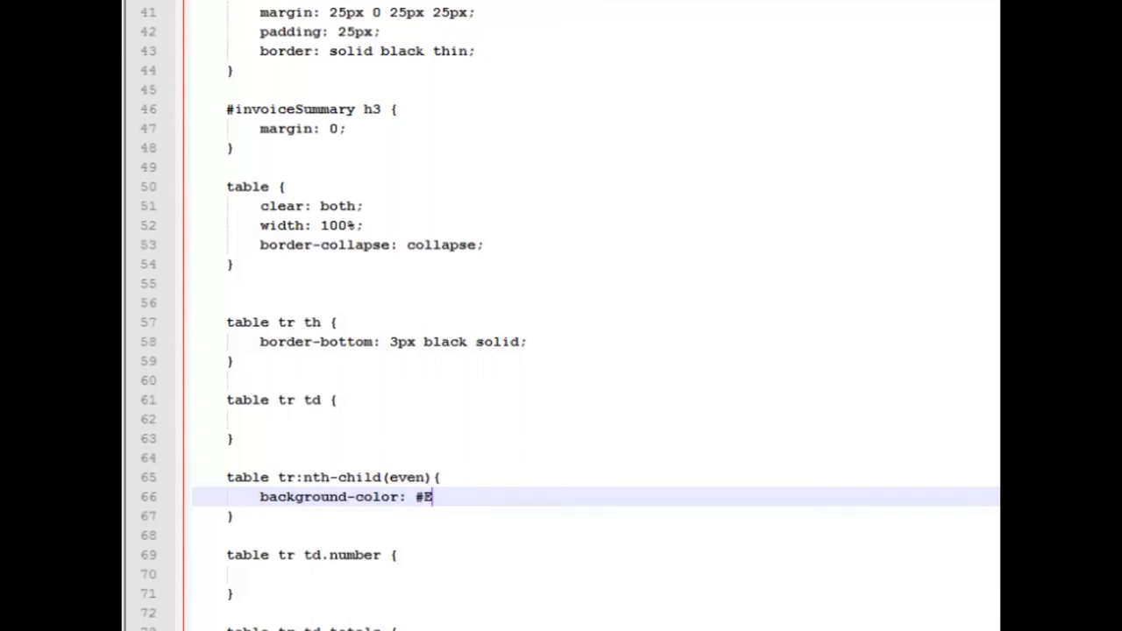
type("0")
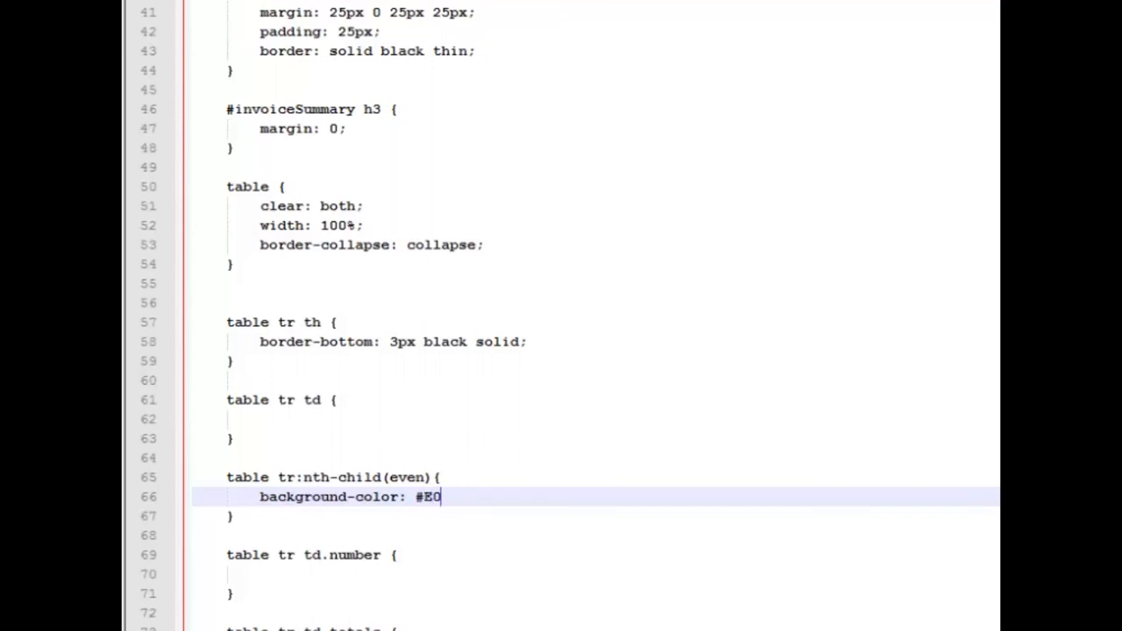
type("E0D")
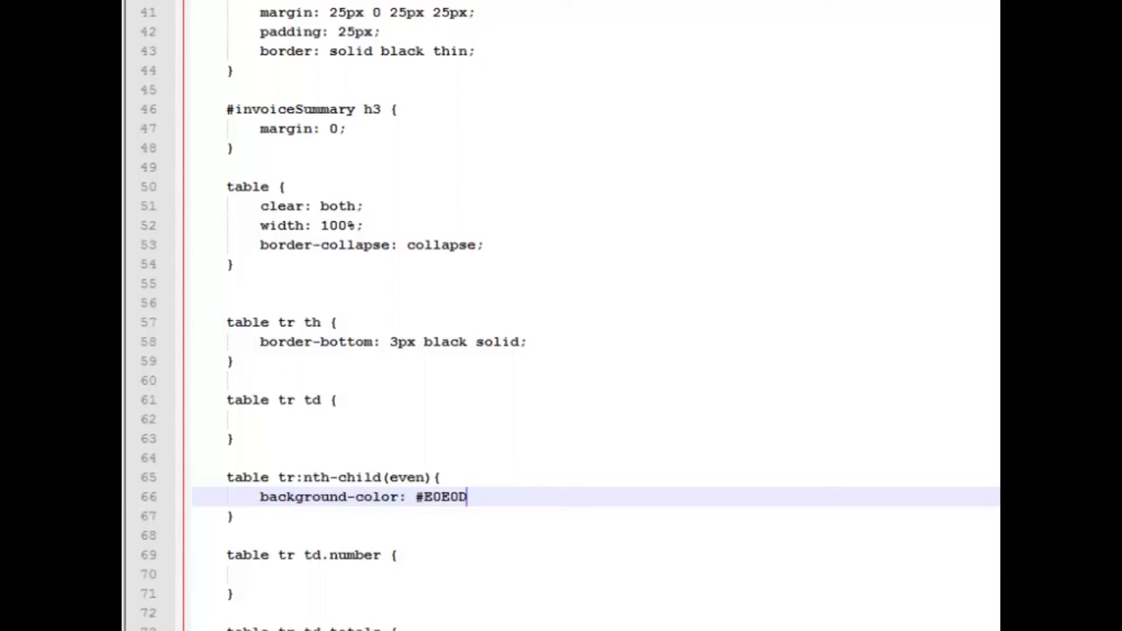
type("1")
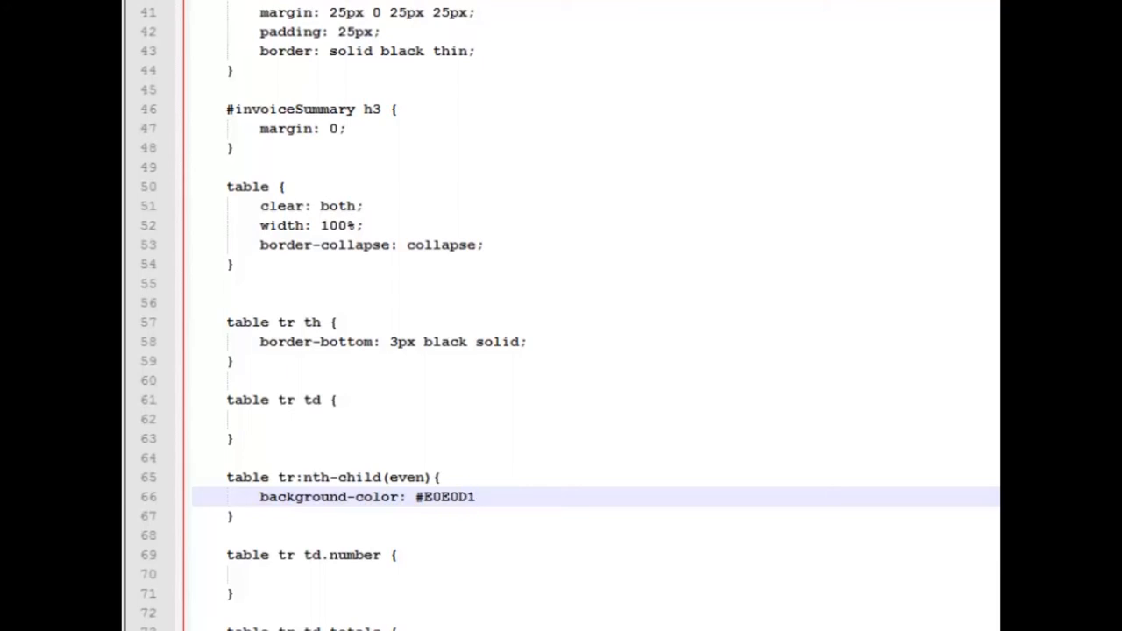
type(";")
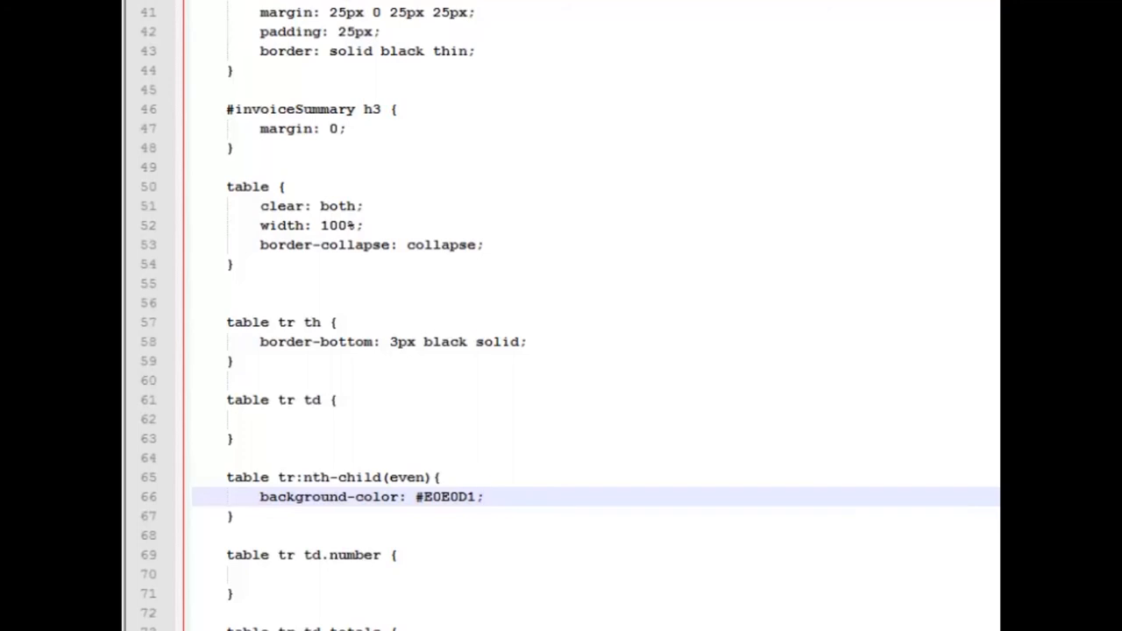
left_click(483, 498)
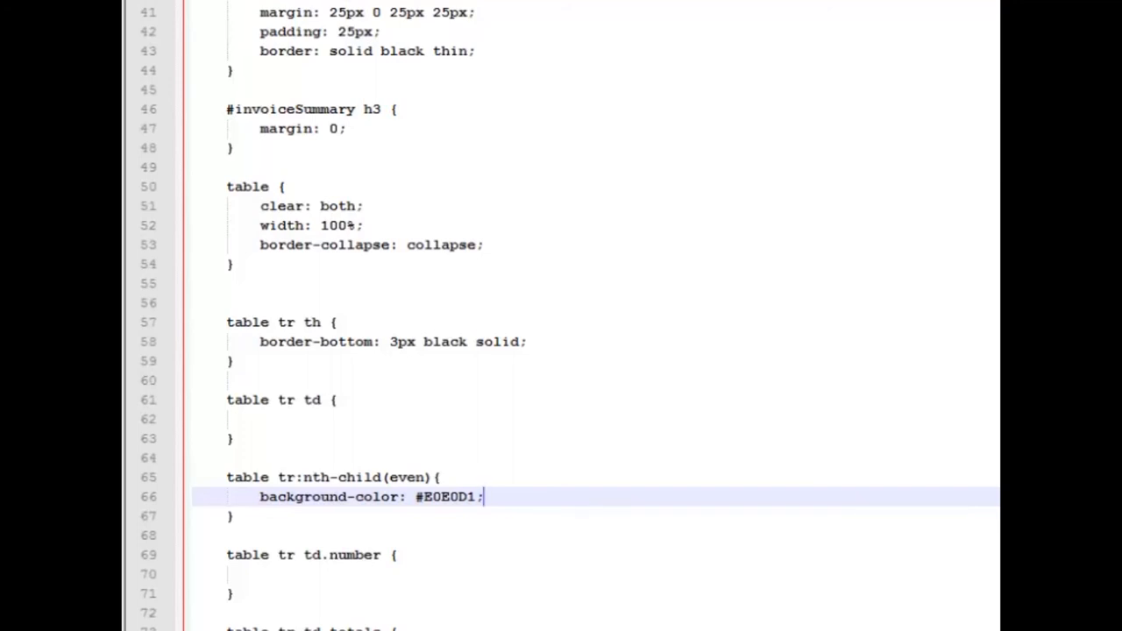
key("alt+tab")
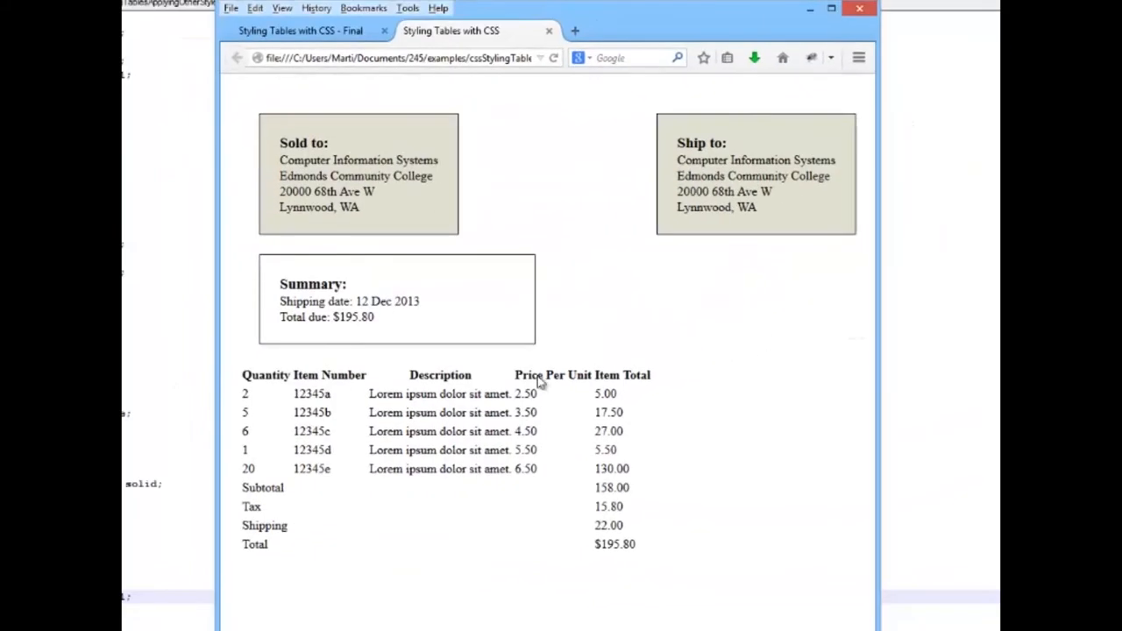
mouse_move(800, 342)
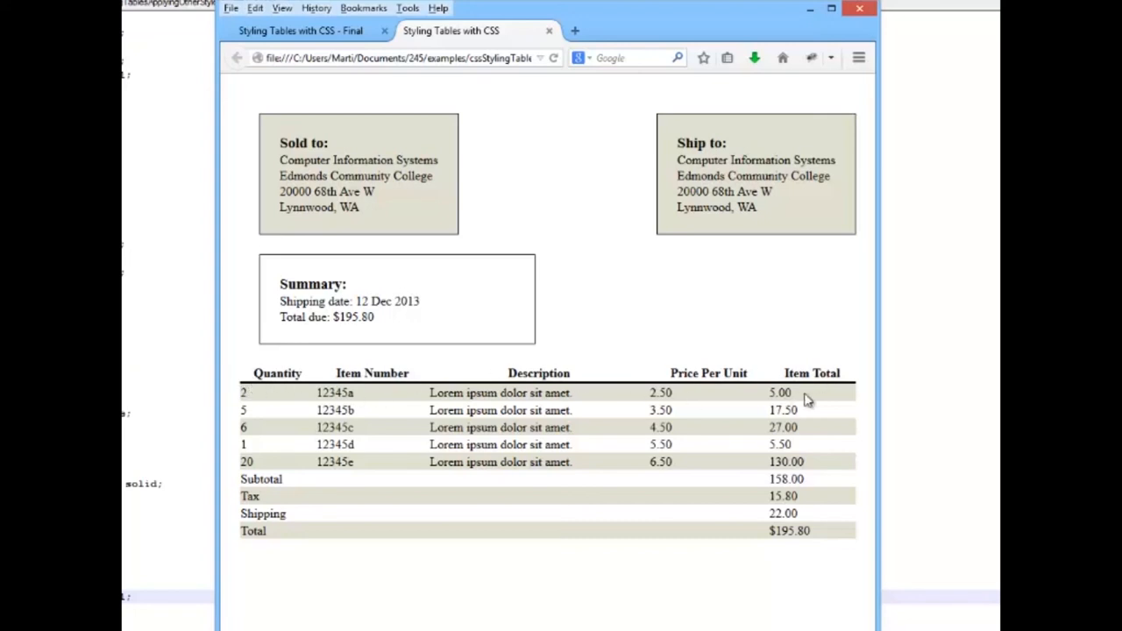
mouse_move(365, 396)
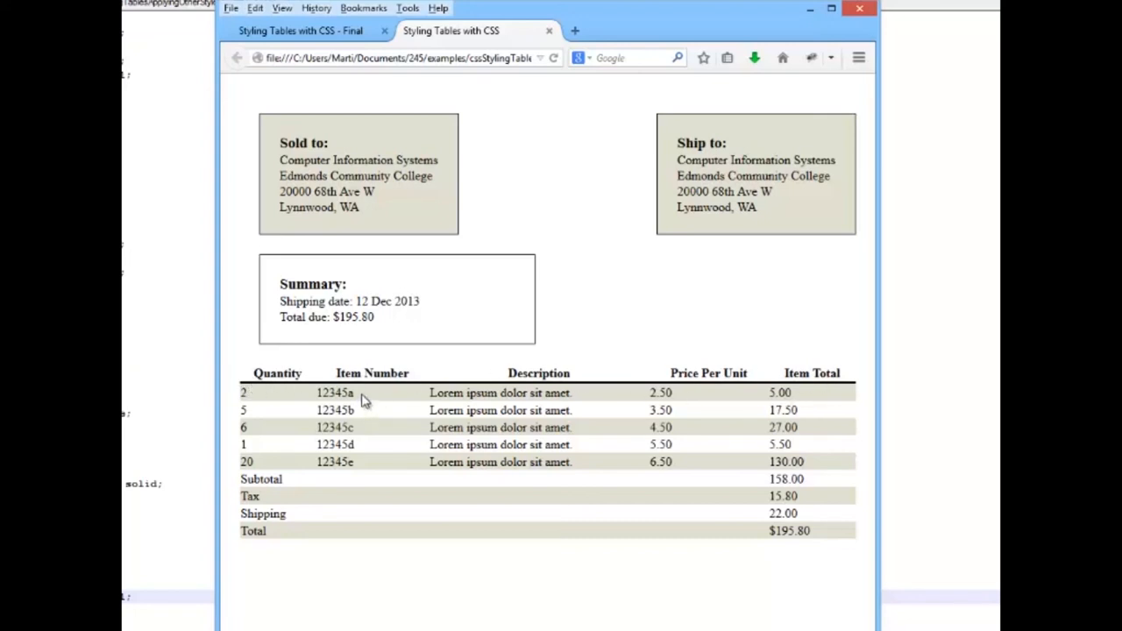
mouse_move(376, 435)
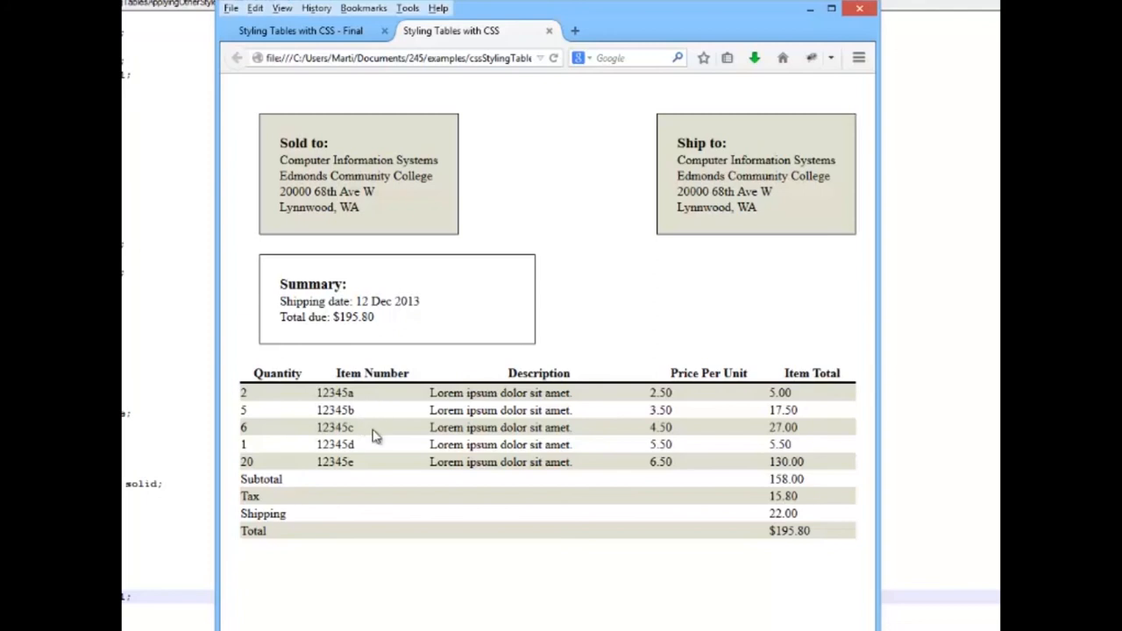
mouse_move(294, 537)
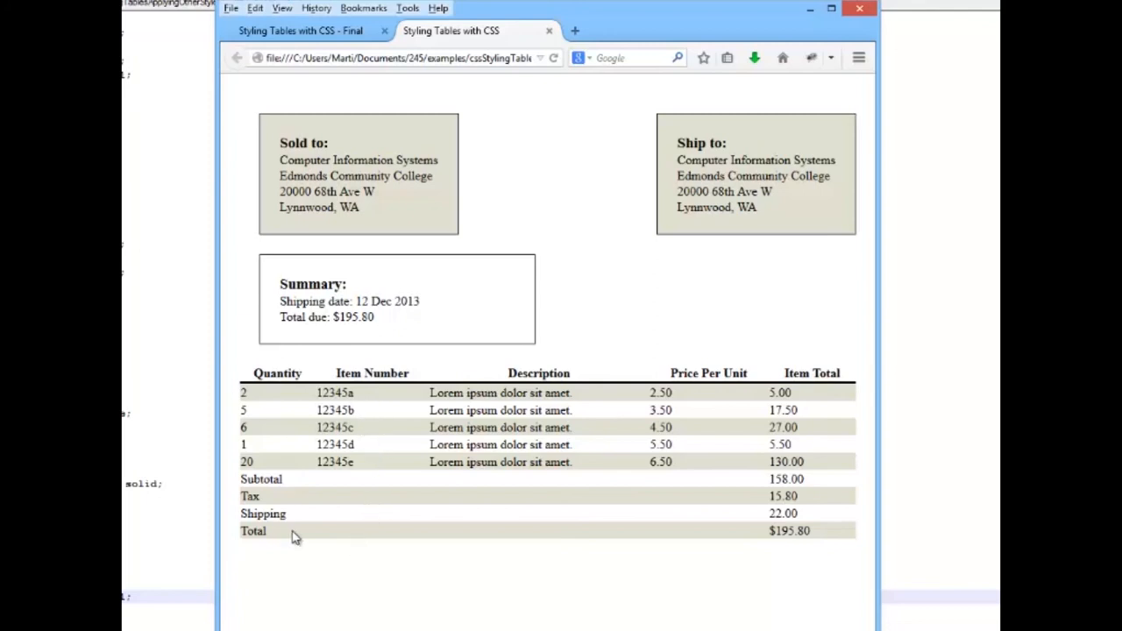
mouse_move(736, 530)
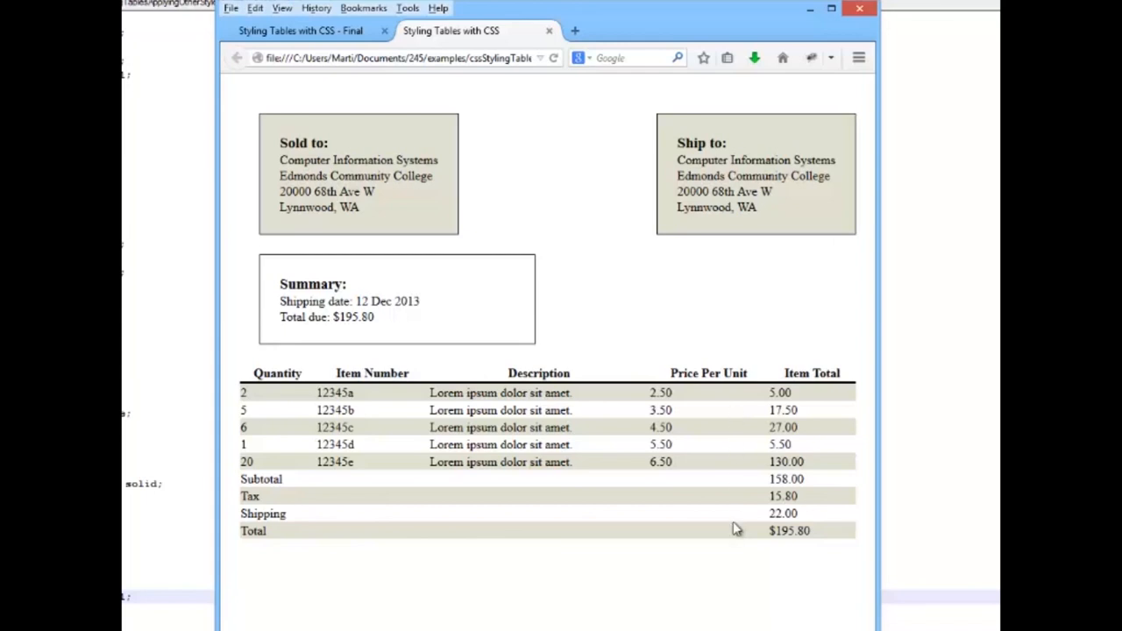
mouse_move(736, 504)
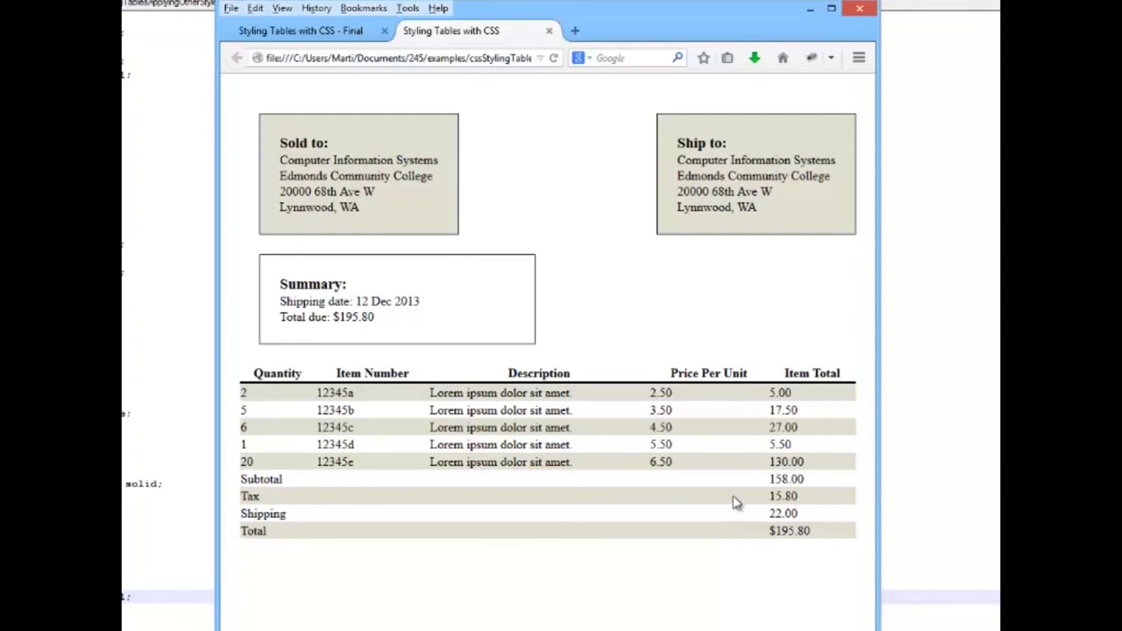